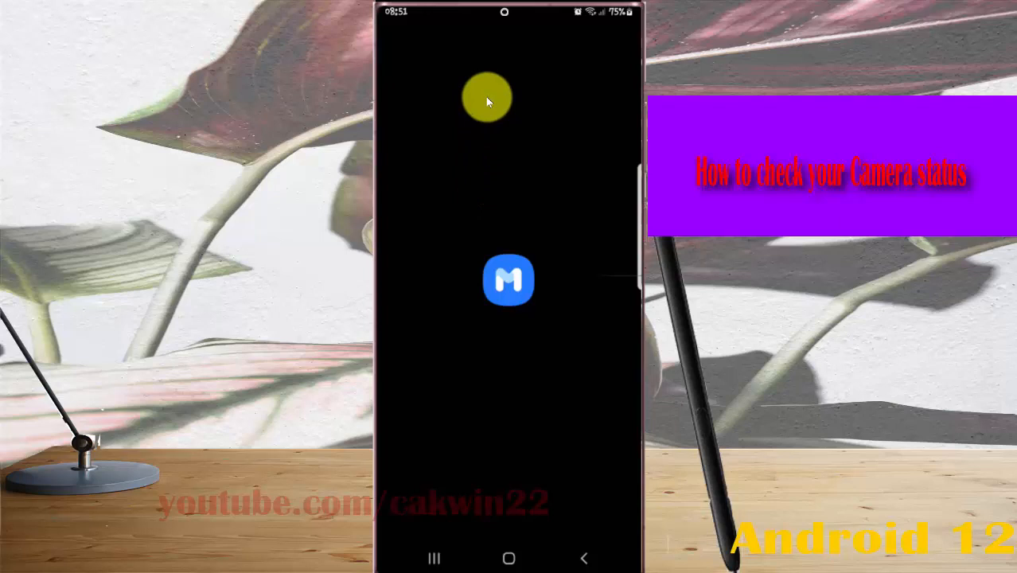
Start the Camera test from Samsung Members' Phone diagnostics, beginning with the rear camera
{"action": "left_click", "coordinate": [508, 280]}
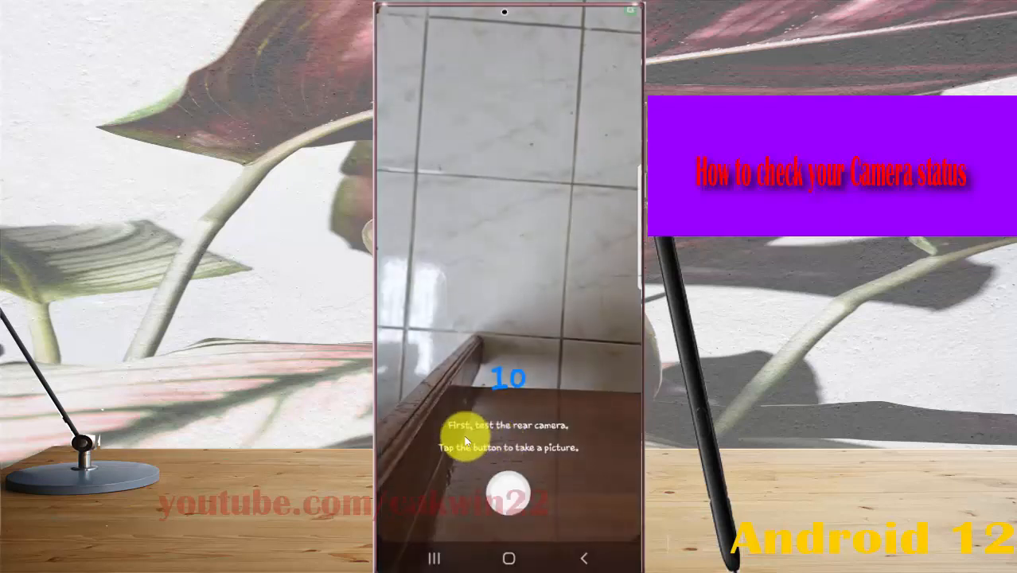
Capture the rear camera test photo with the shutter button
{"action": "left_click", "coordinate": [508, 493]}
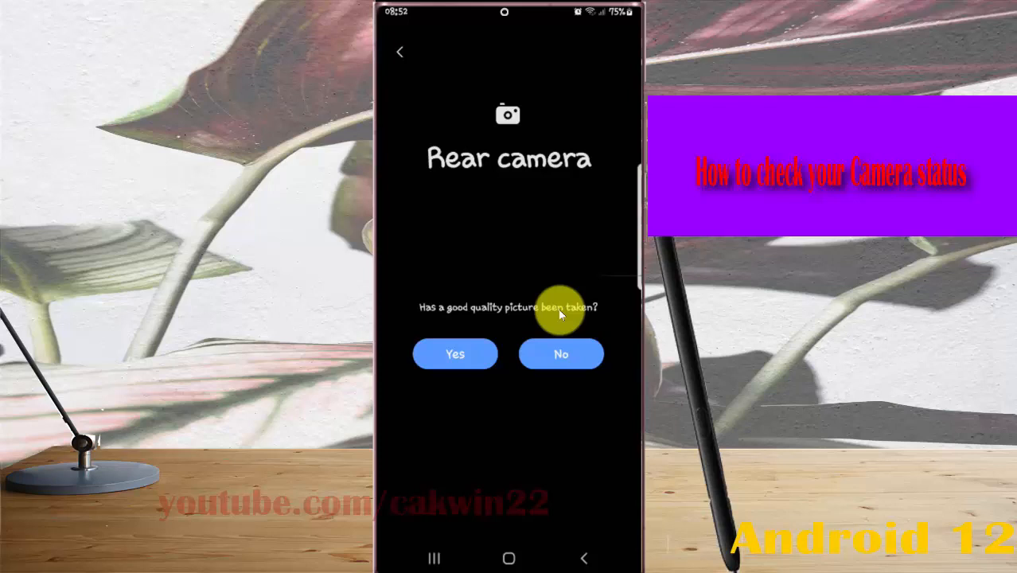